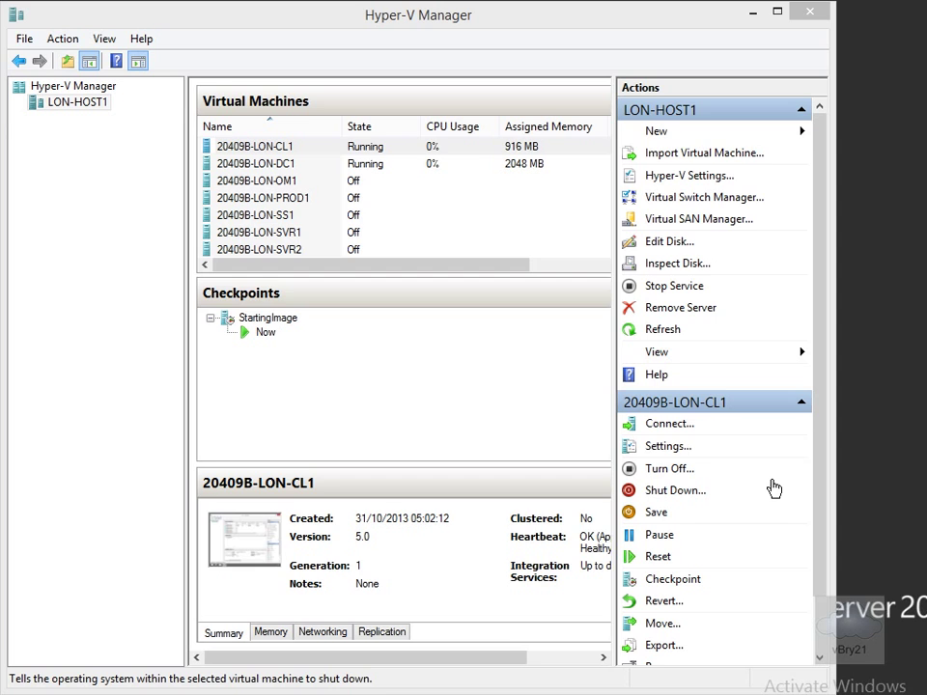
pyautogui.moveTo(665, 131)
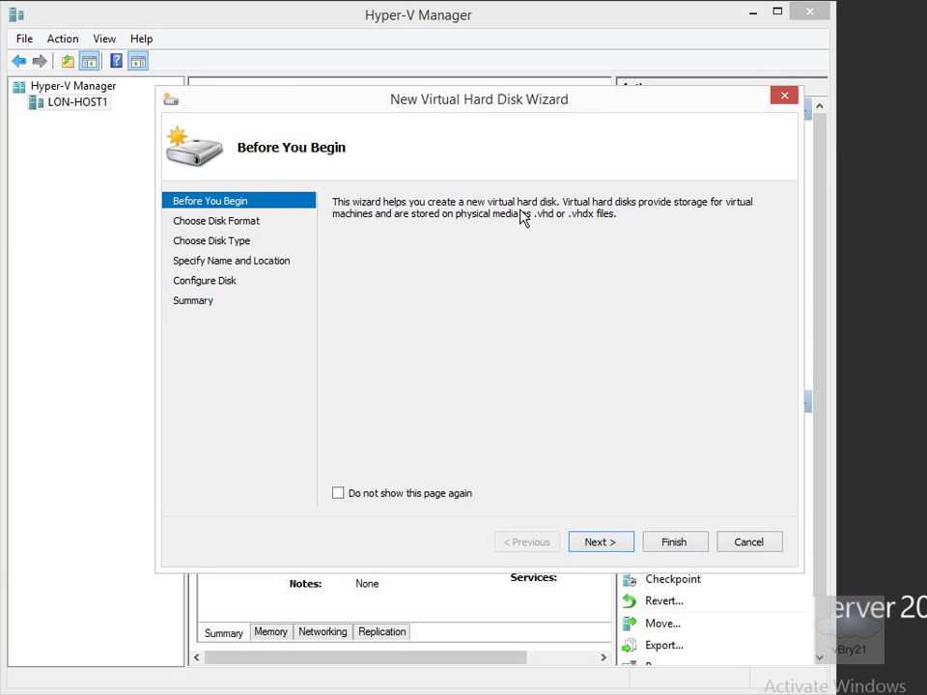
pyautogui.moveTo(599, 540)
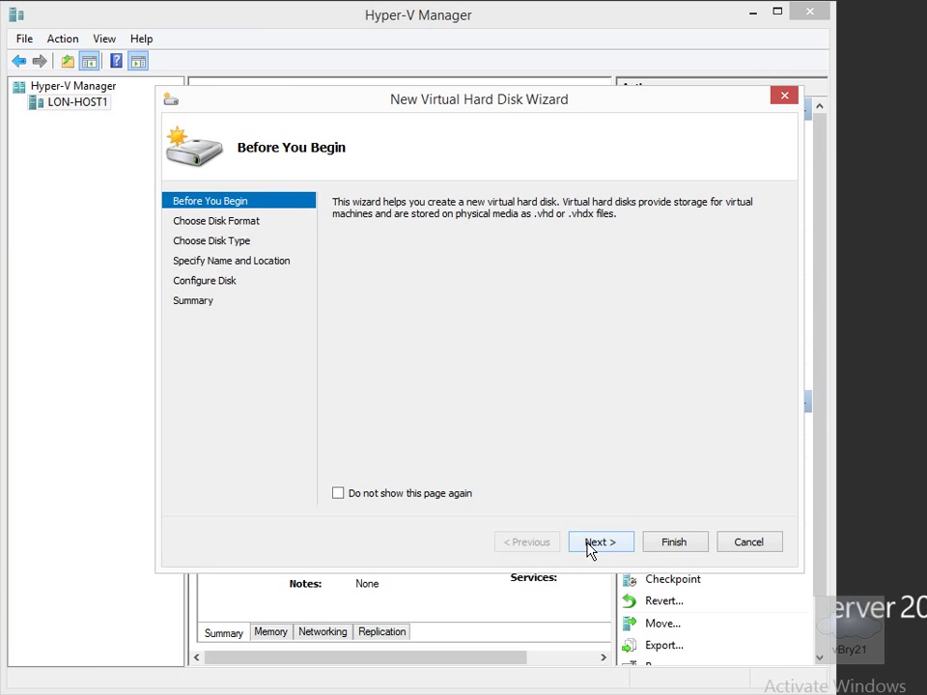
# - Move past the wizard's Before You Begin page toward the disk format choice
pyautogui.click(599, 541)
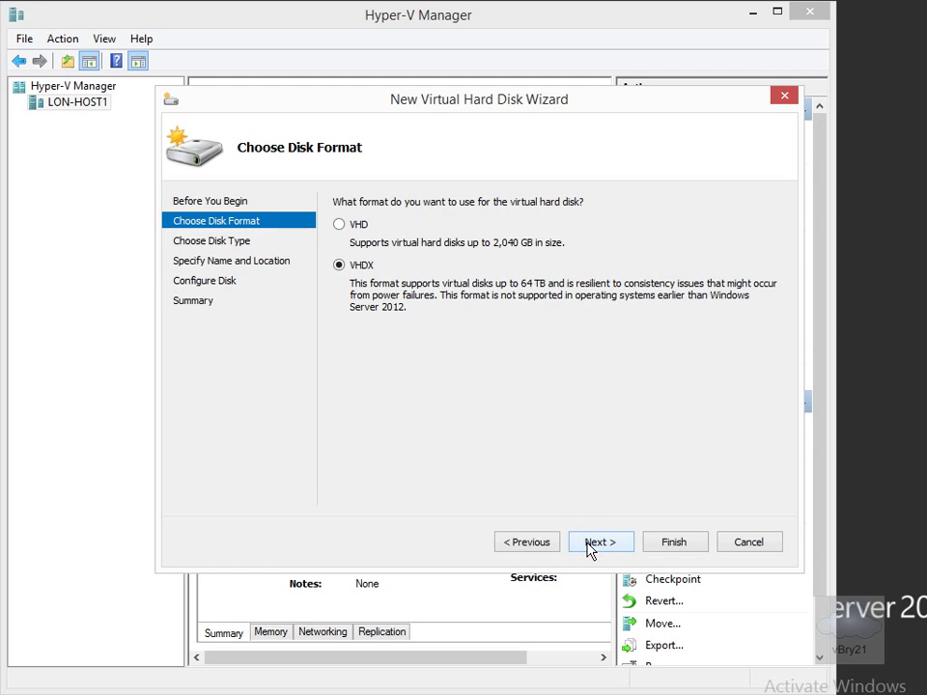
pyautogui.moveTo(540, 448)
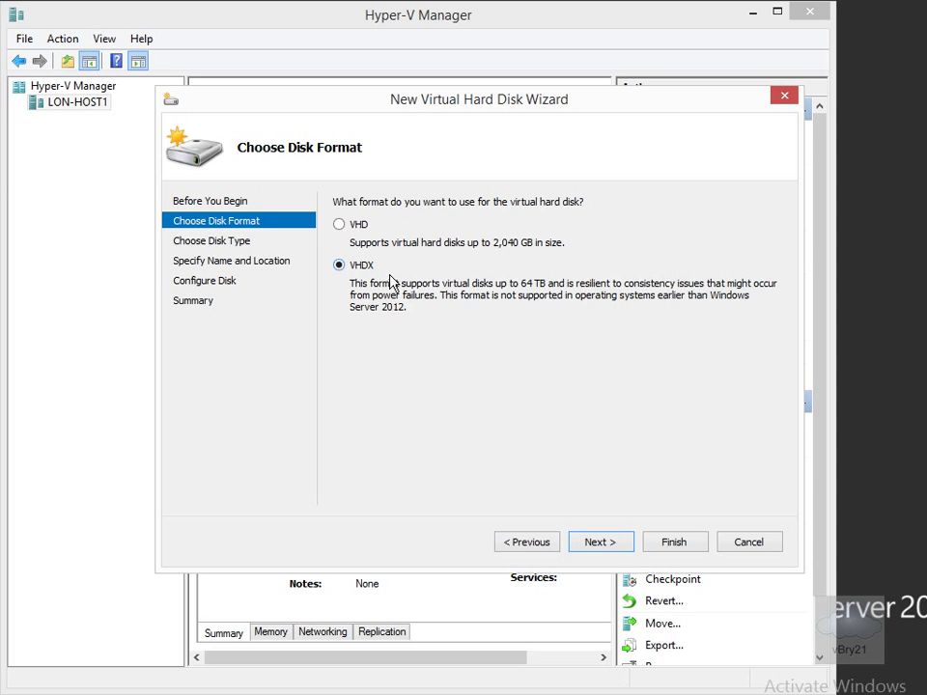
pyautogui.moveTo(529, 298)
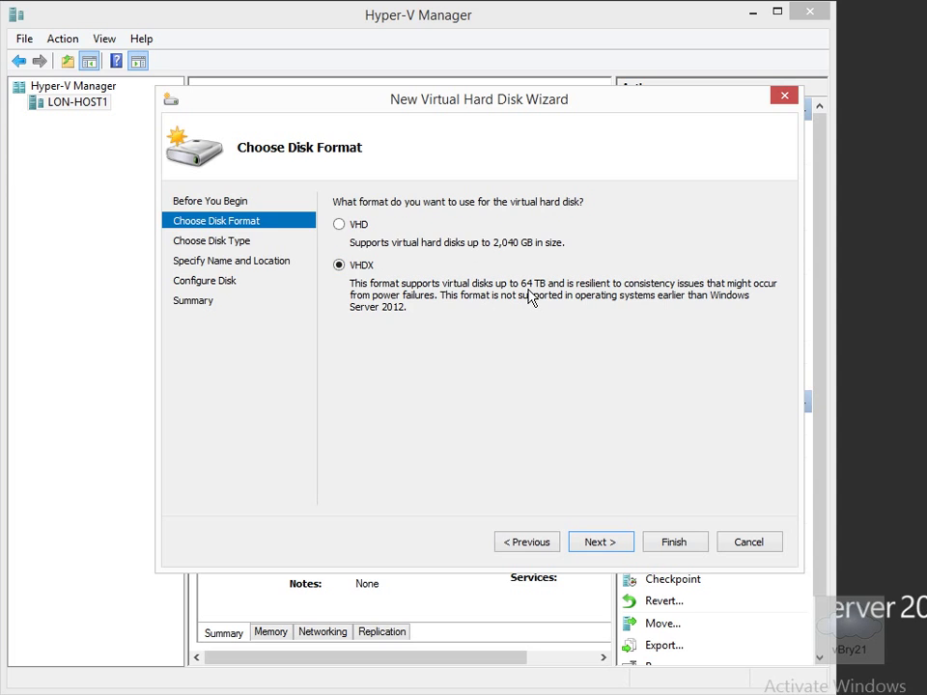
pyautogui.moveTo(601, 541)
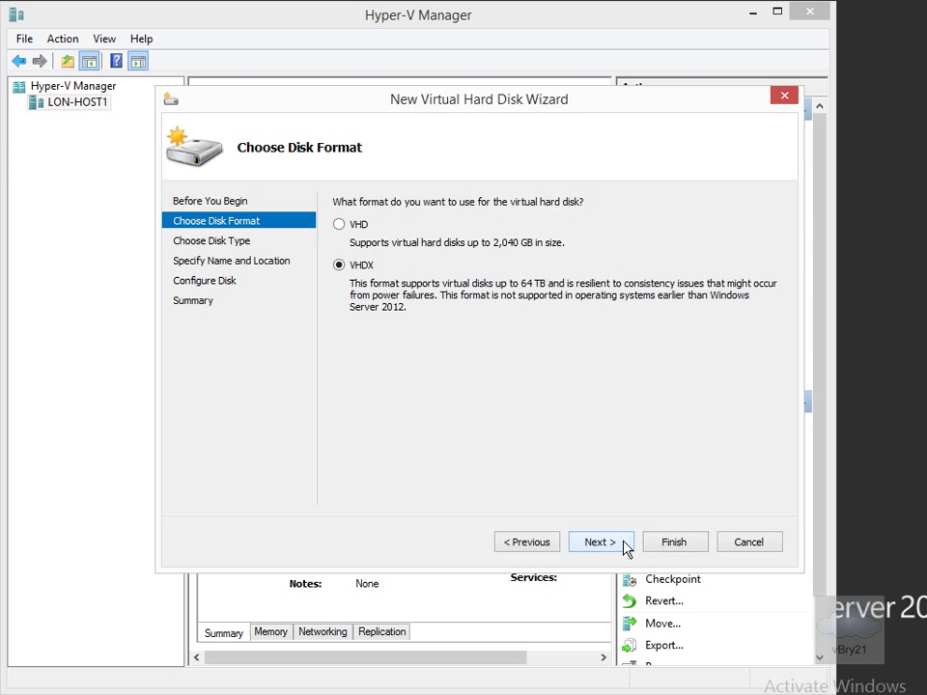
# - Keep VHDX and Dynamically expanding, naming the disk Dynamic.vhdx in C:\Shares\VHDs
pyautogui.click(600, 541)
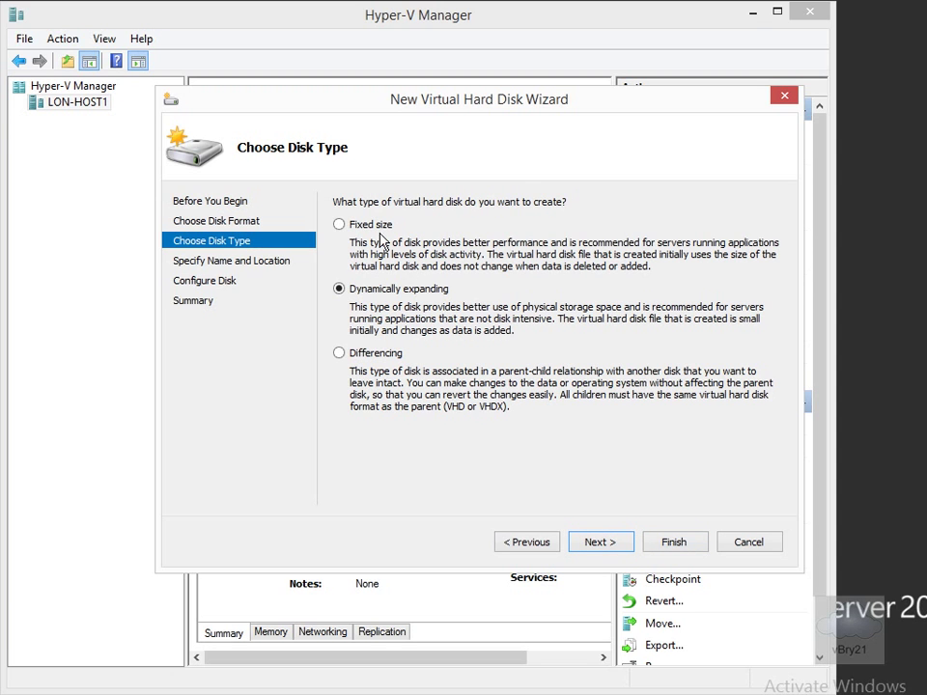
pyautogui.moveTo(390, 306)
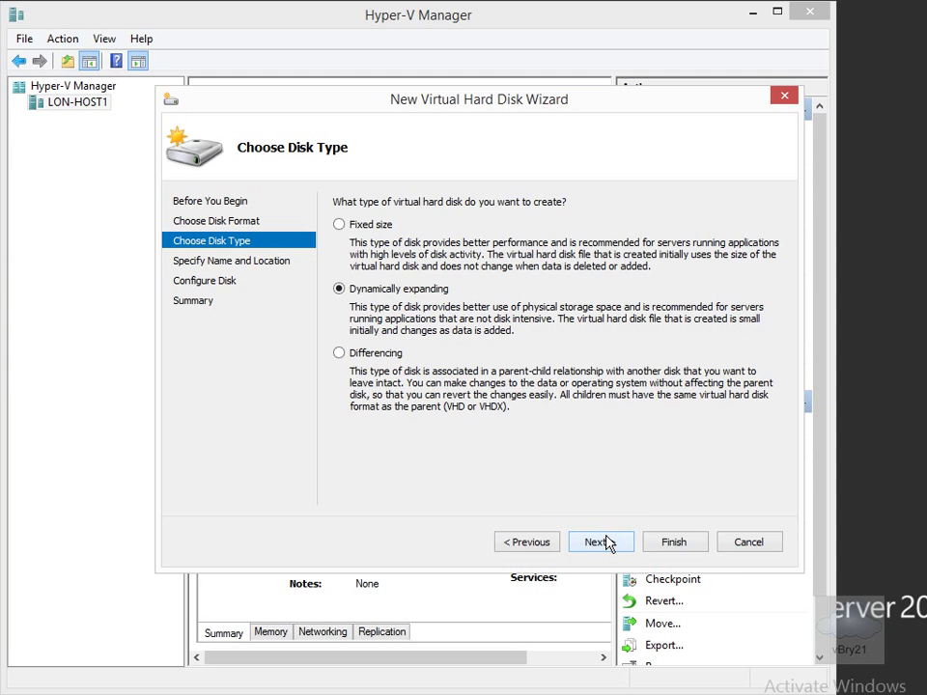
pyautogui.click(601, 541)
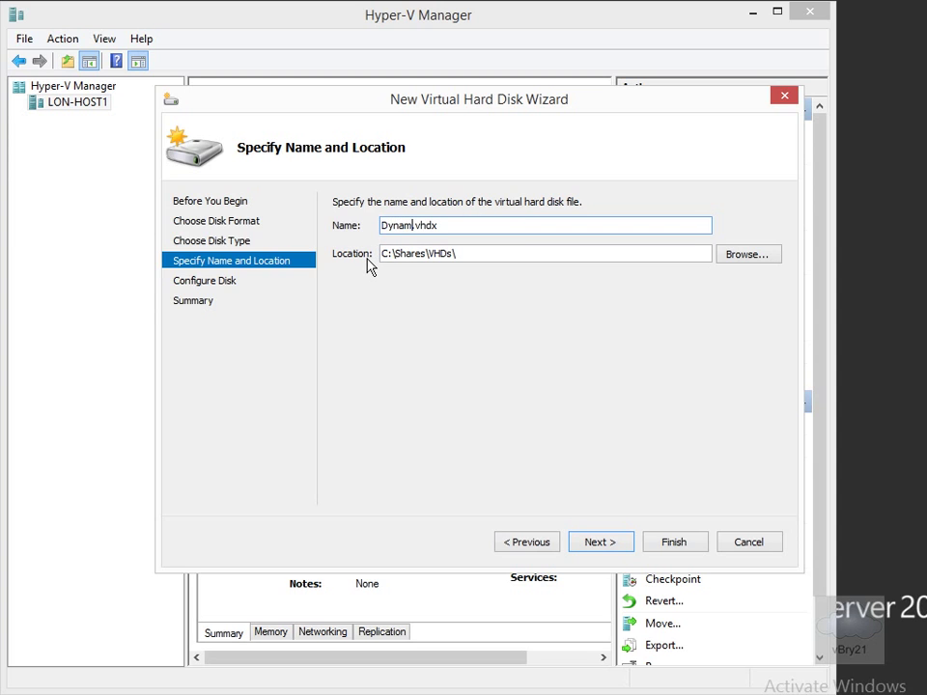
pyautogui.write('ic')
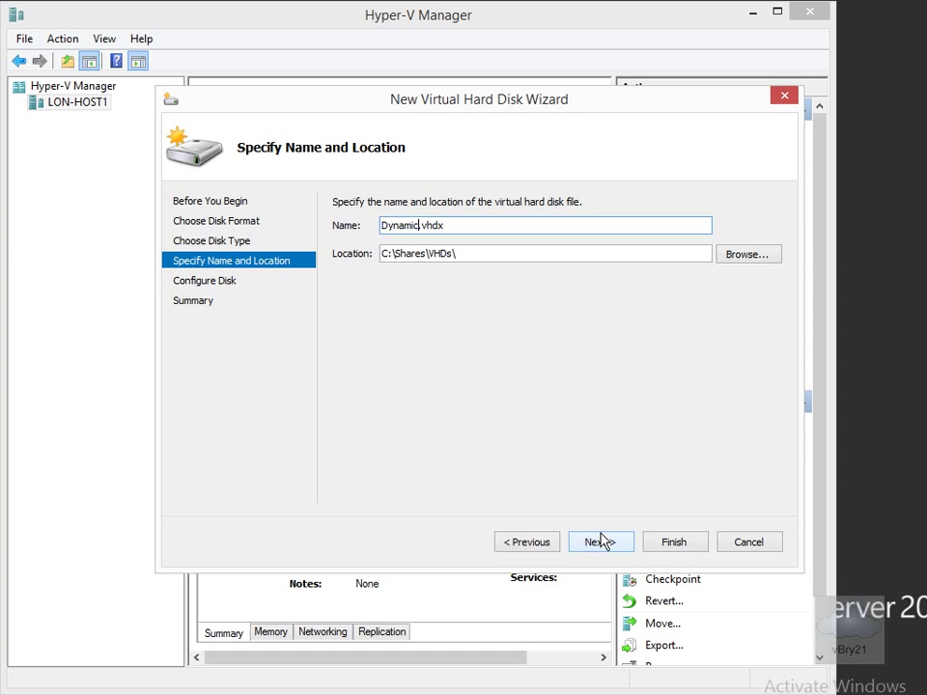
pyautogui.click(600, 541)
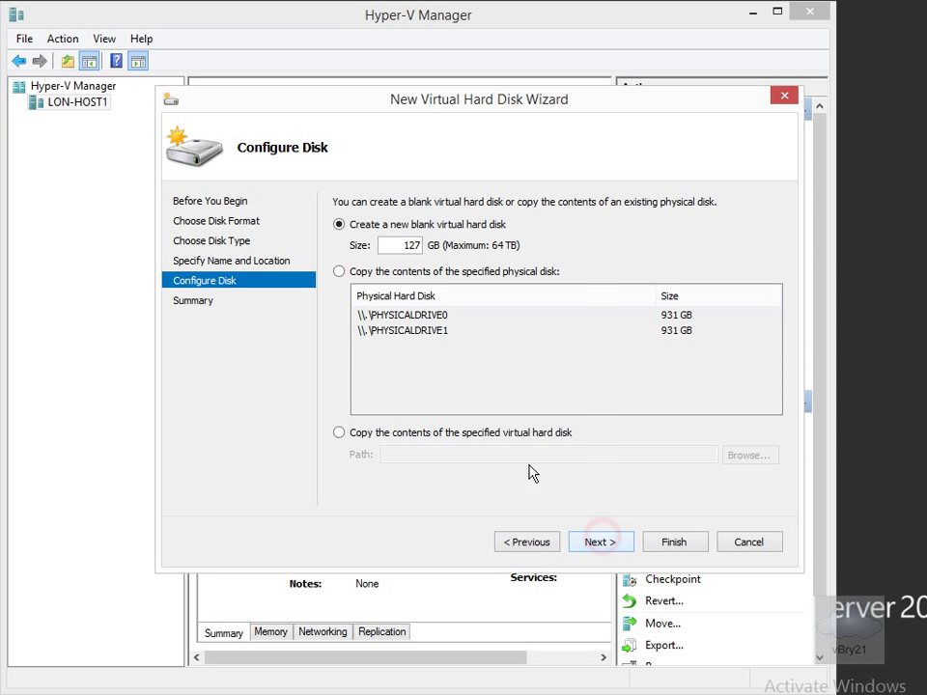
# - Set the size to 100 GB and finish creating Dynamic.vhdx
pyautogui.tripleClick(399, 245)
pyautogui.write('100')
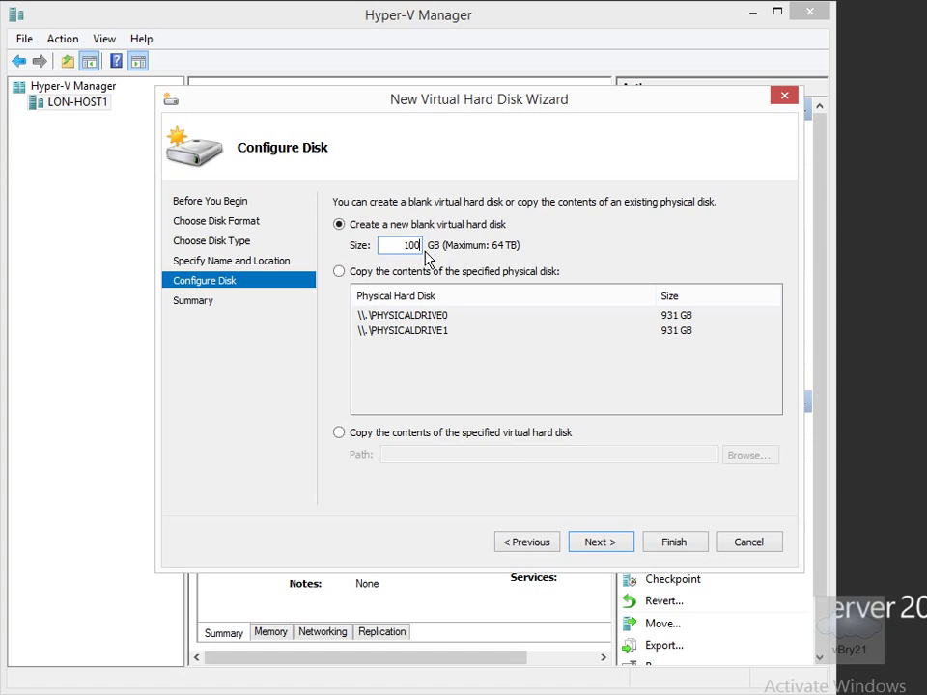
pyautogui.click(599, 541)
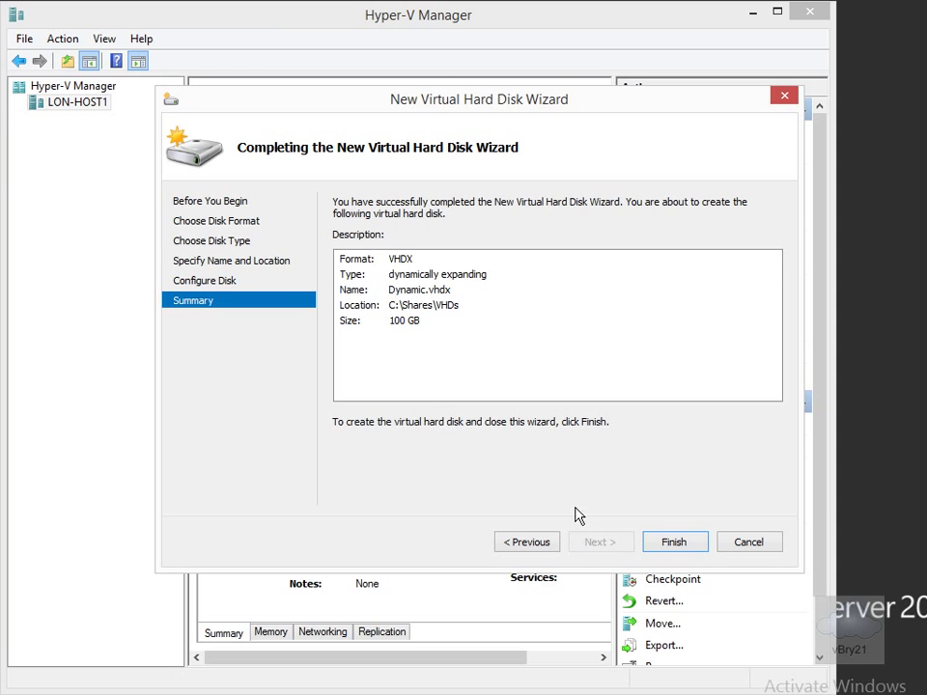
pyautogui.moveTo(674, 541)
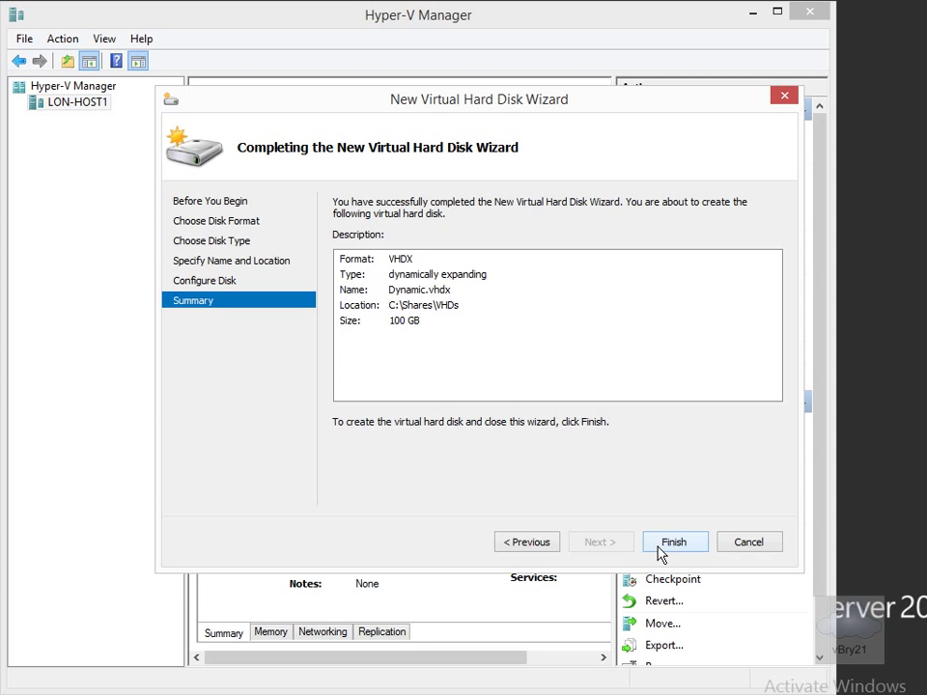
pyautogui.click(674, 541)
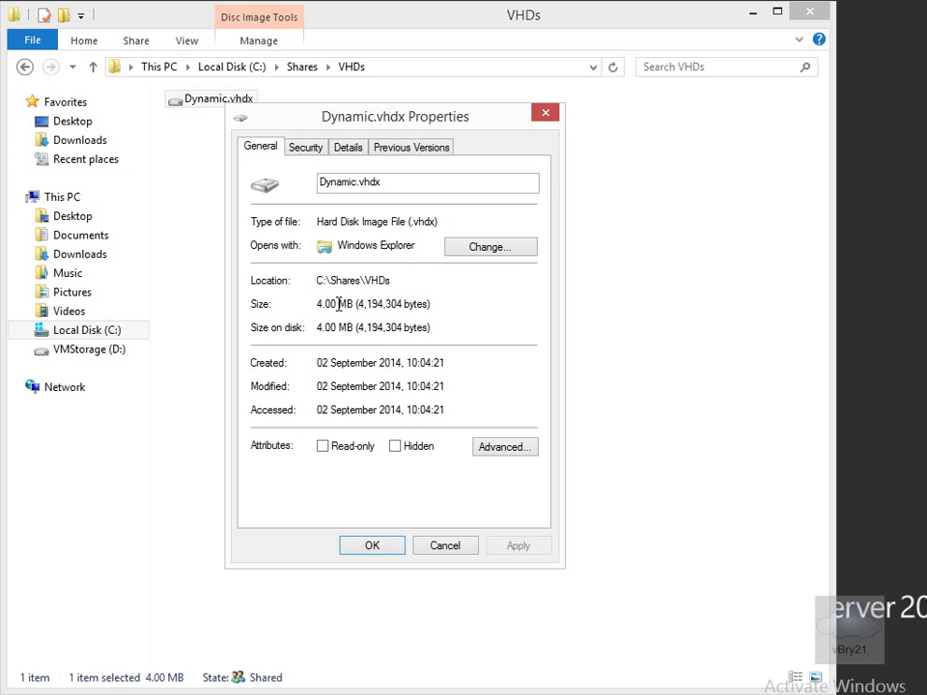
# - Close the Dynamic.vhdx properties after reading its 4.00 MB size
pyautogui.click(371, 545)
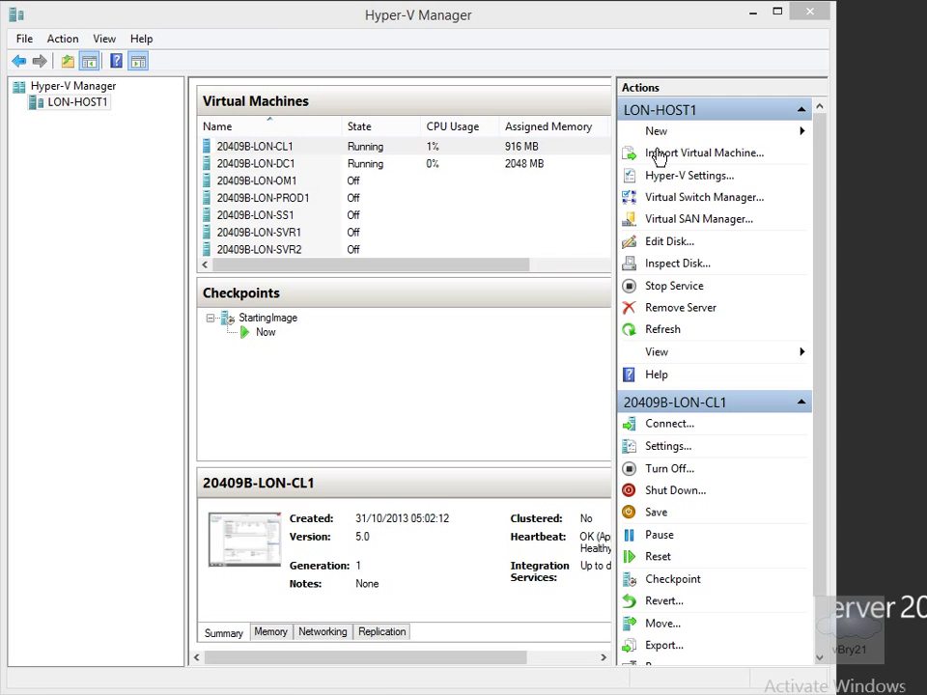
# - Start another New Virtual Hard Disk Wizard run from the Actions pane
pyautogui.click(657, 131)
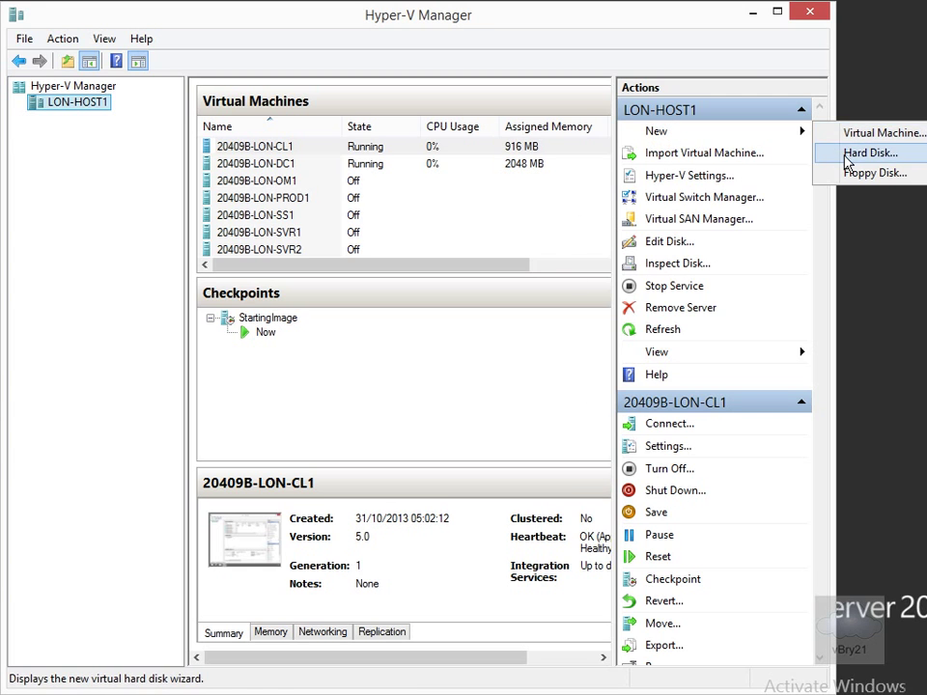
pyautogui.click(869, 153)
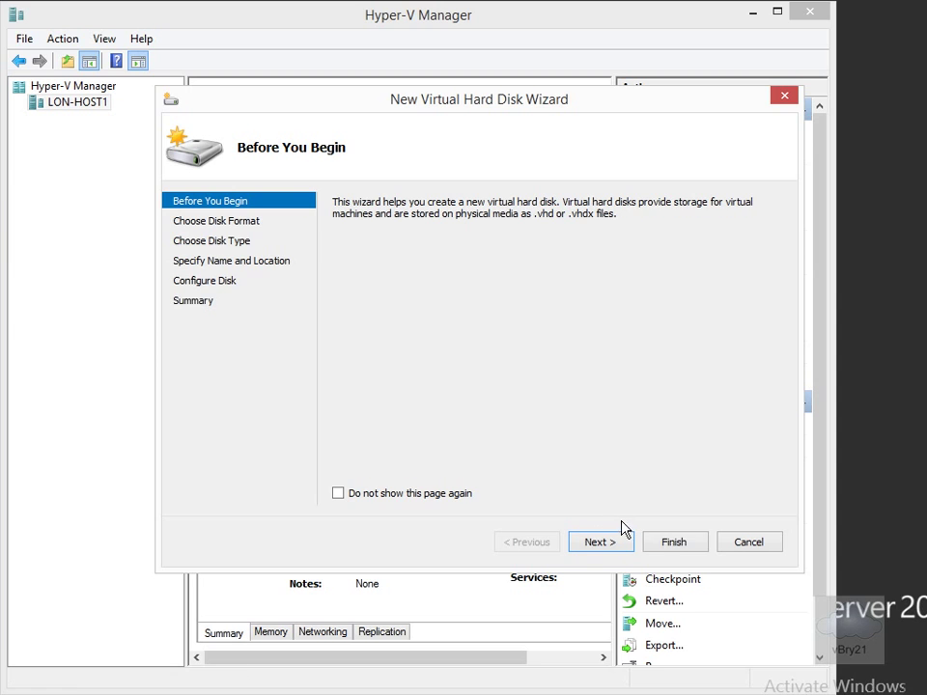
pyautogui.click(601, 541)
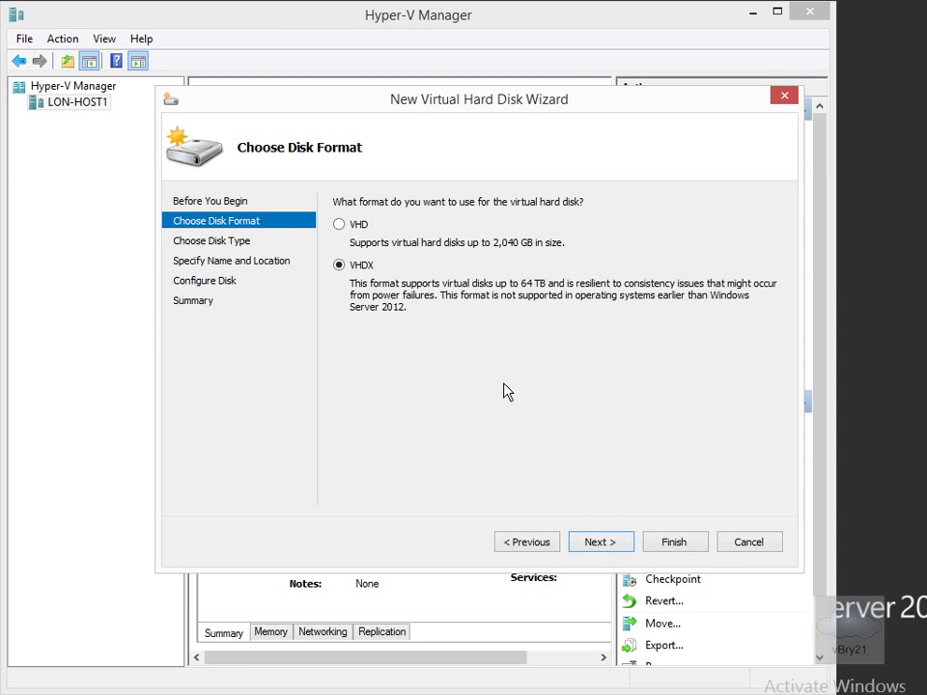
# - Choose VHD format and Differencing type, advancing to the parent disk step
pyautogui.click(340, 224)
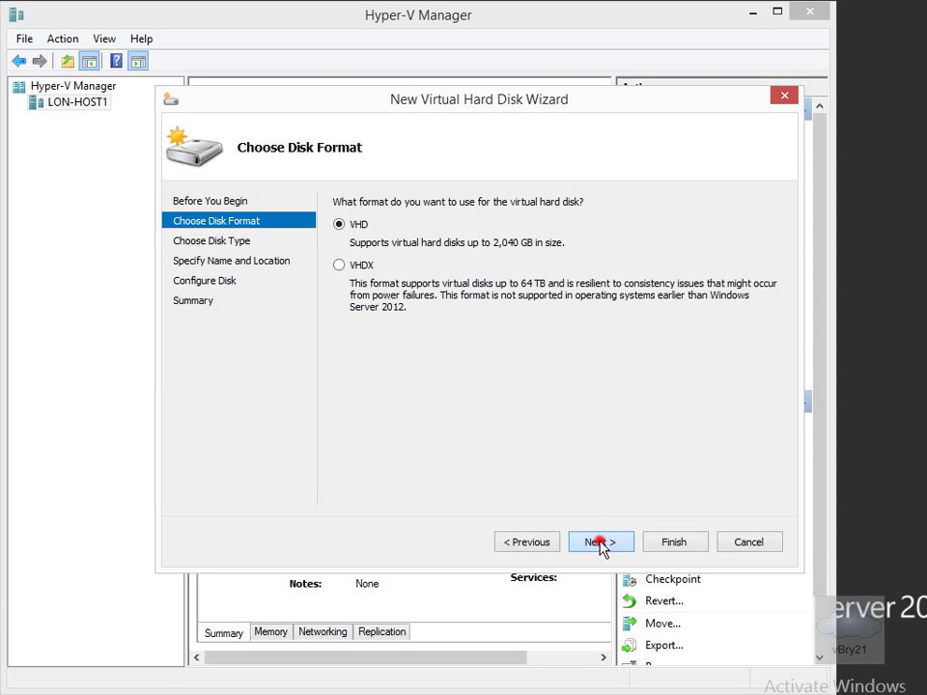
pyautogui.click(599, 541)
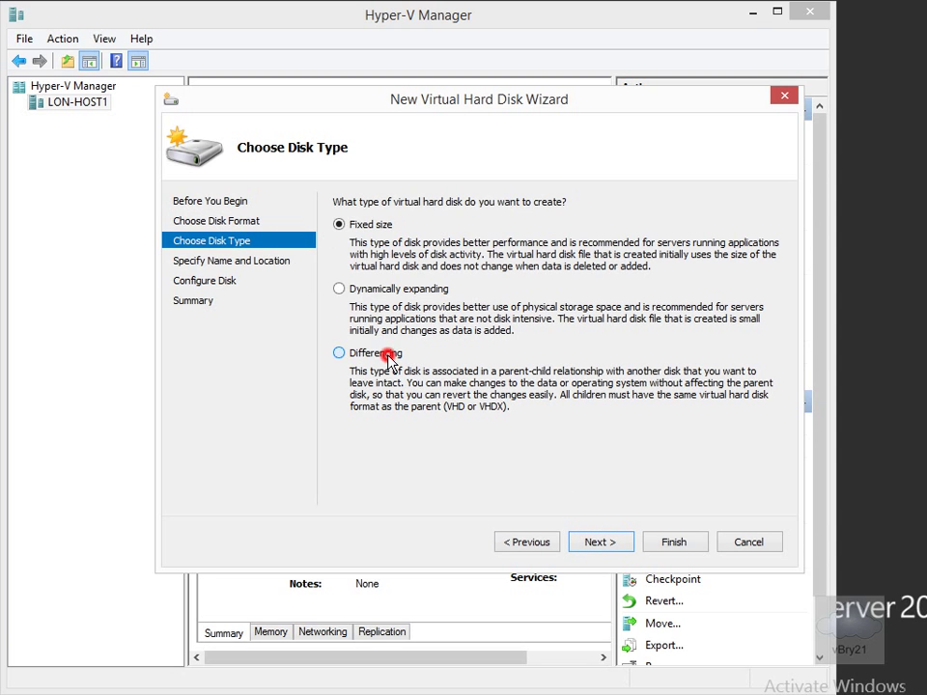
pyautogui.click(599, 541)
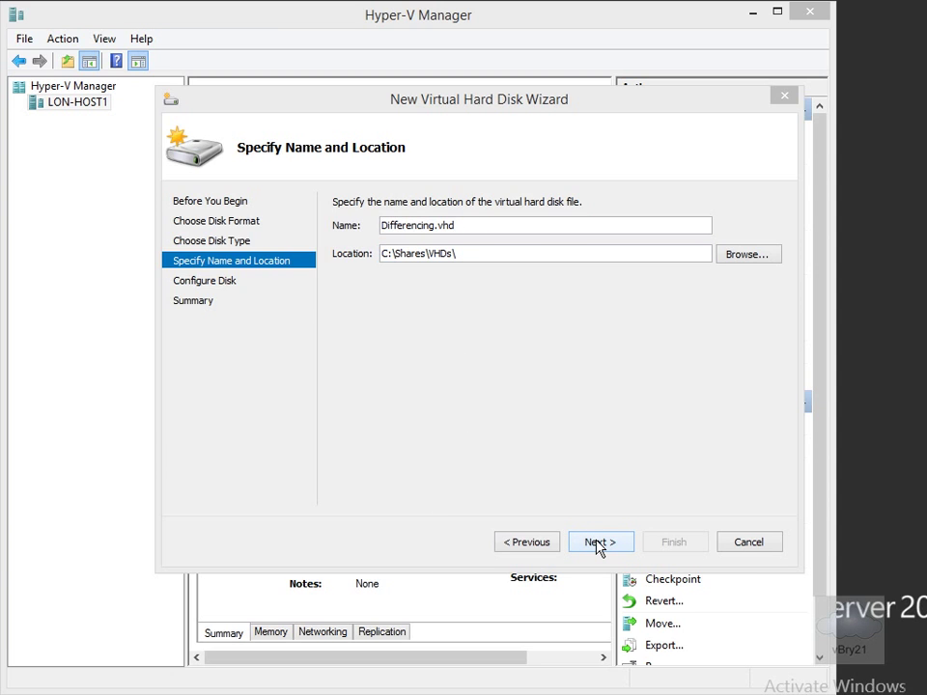
pyautogui.click(598, 541)
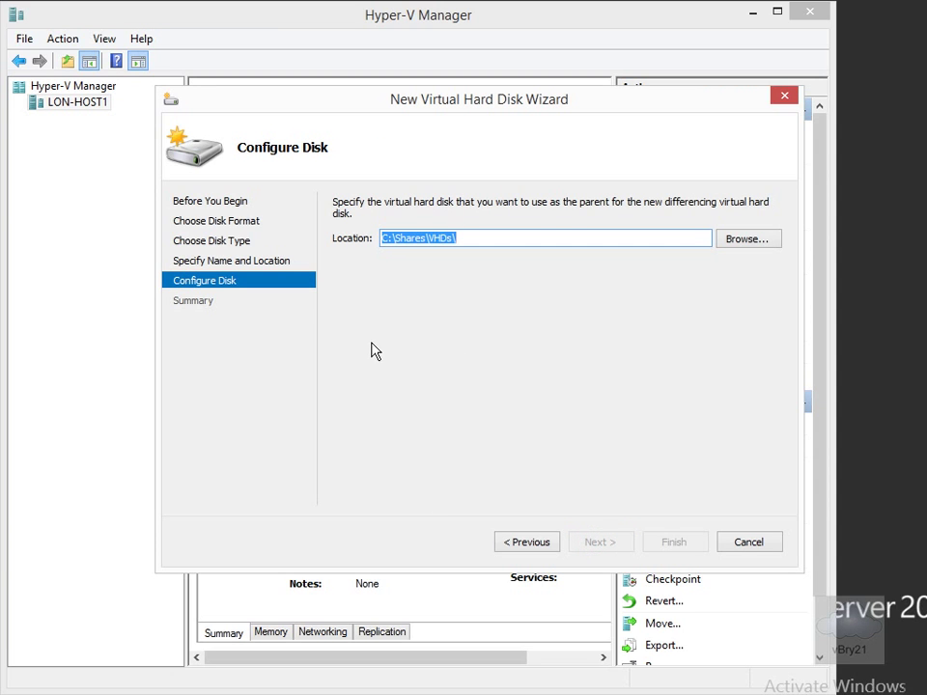
# - Select Base14A-WS12R2.vhd from C:\Program Files\Microsoft Learning\Base as the parent disk
pyautogui.click(748, 239)
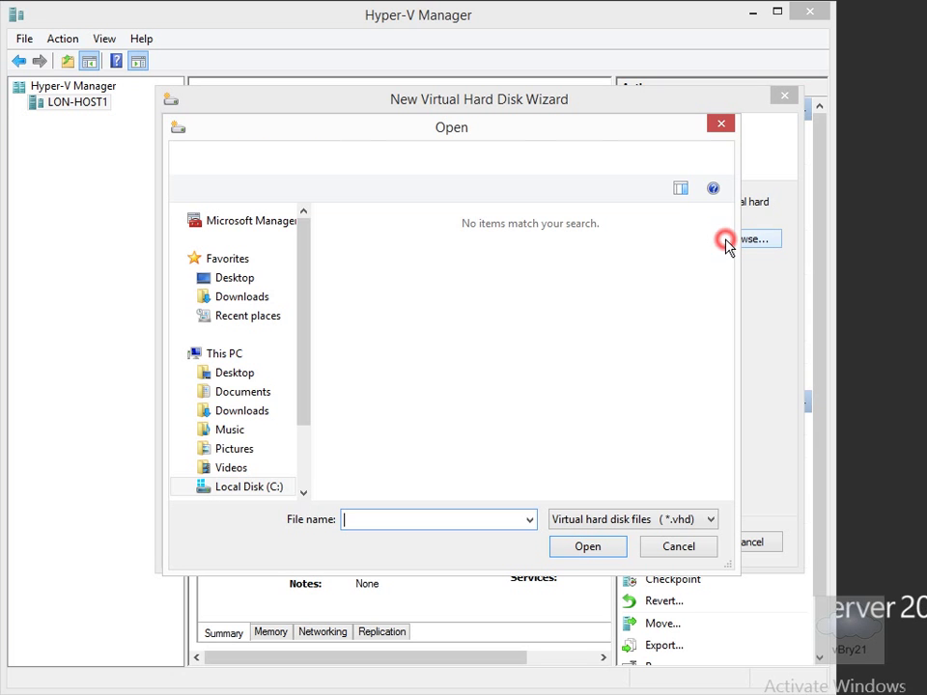
pyautogui.click(232, 487)
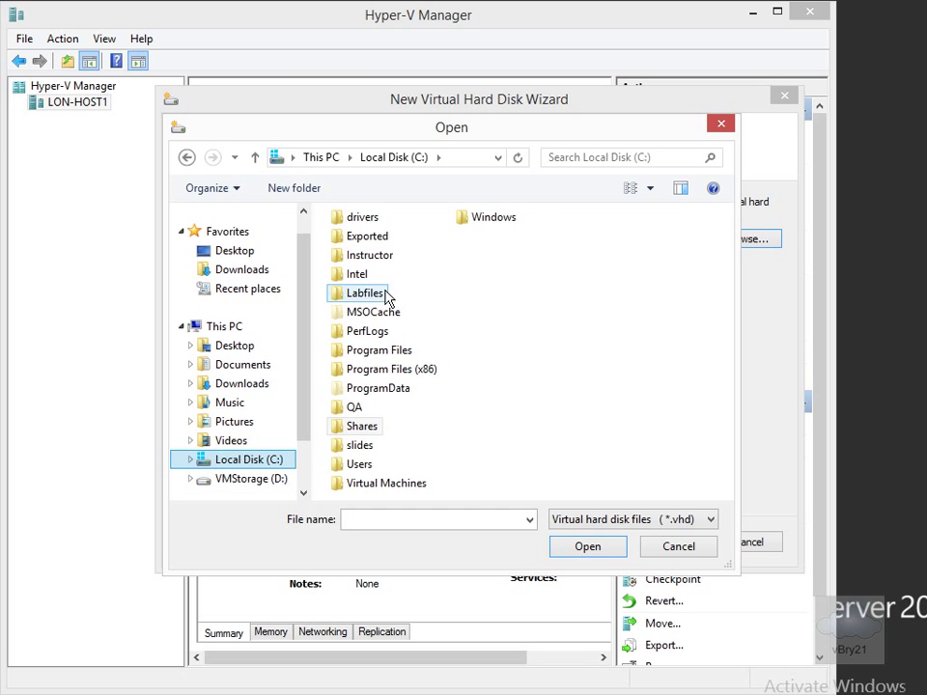
pyautogui.doubleClick(378, 350)
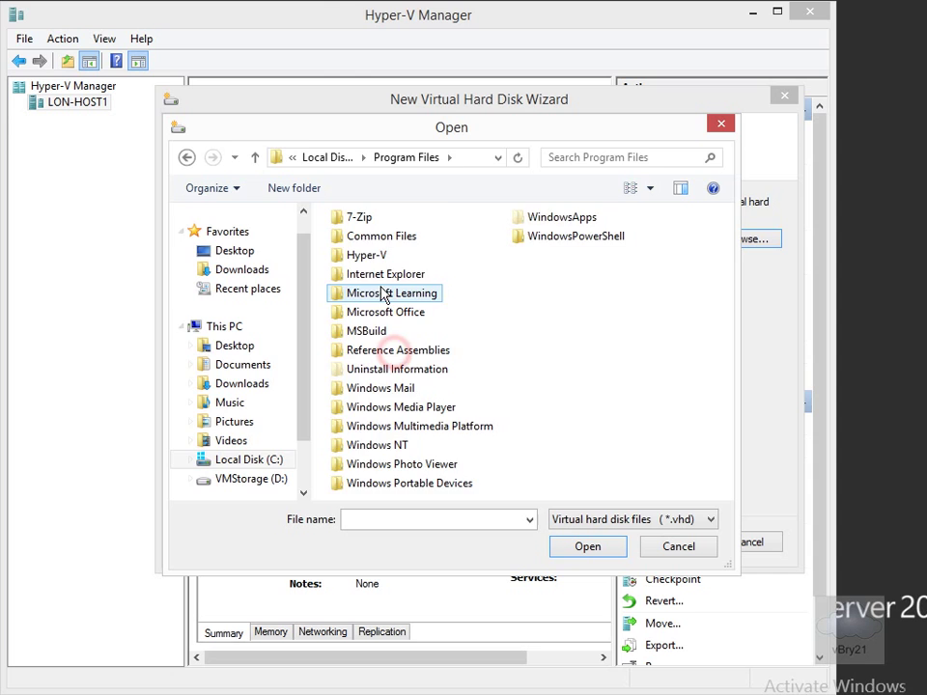
pyautogui.doubleClick(392, 294)
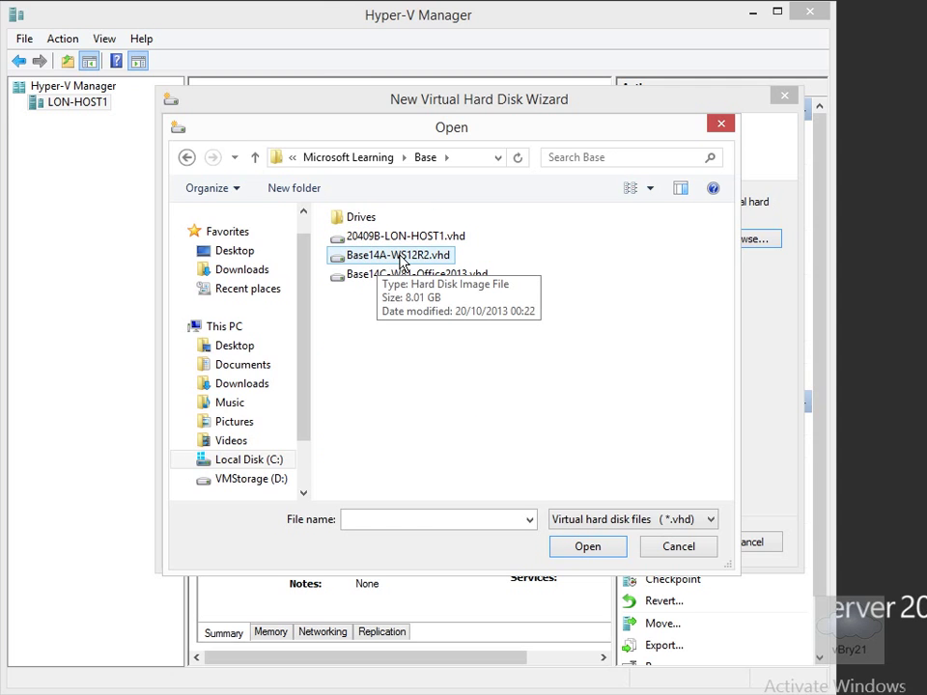
pyautogui.click(398, 255)
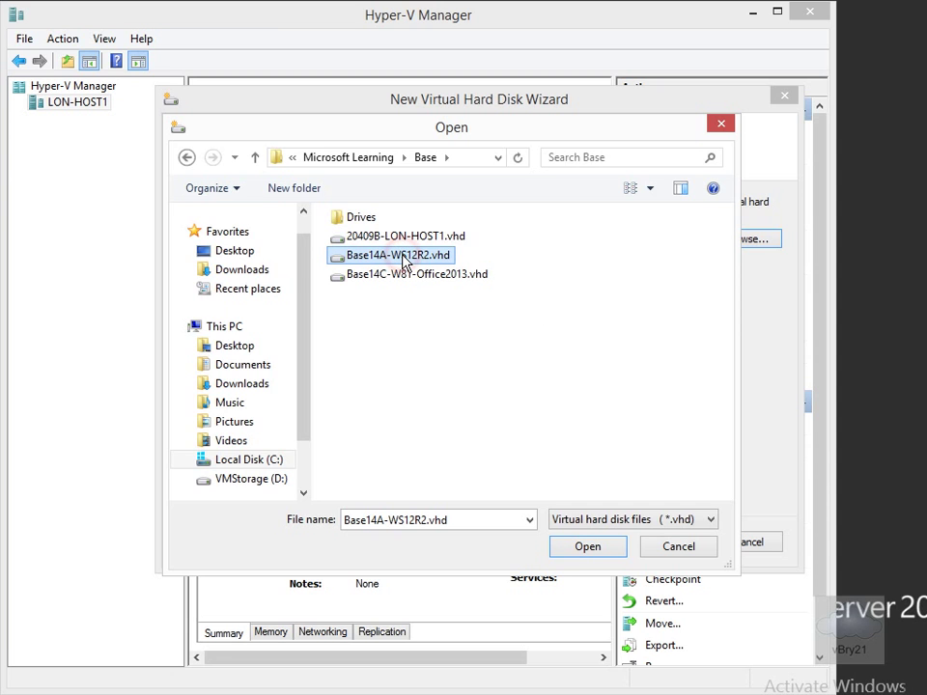
pyautogui.click(588, 546)
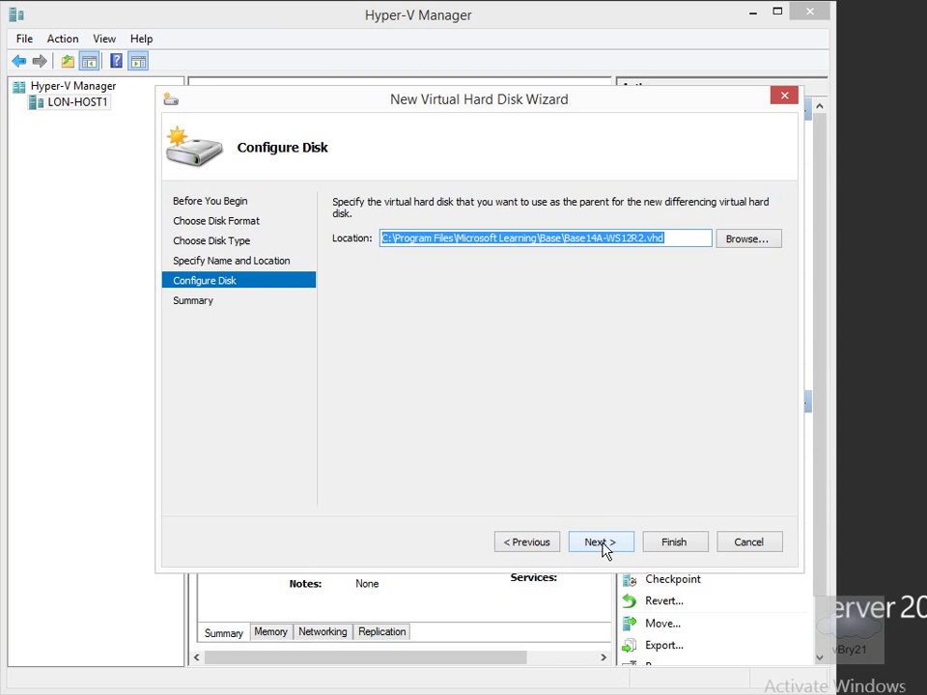
# - Finish creating Differencing.vhd in C:\Shares\VHDs
pyautogui.click(599, 540)
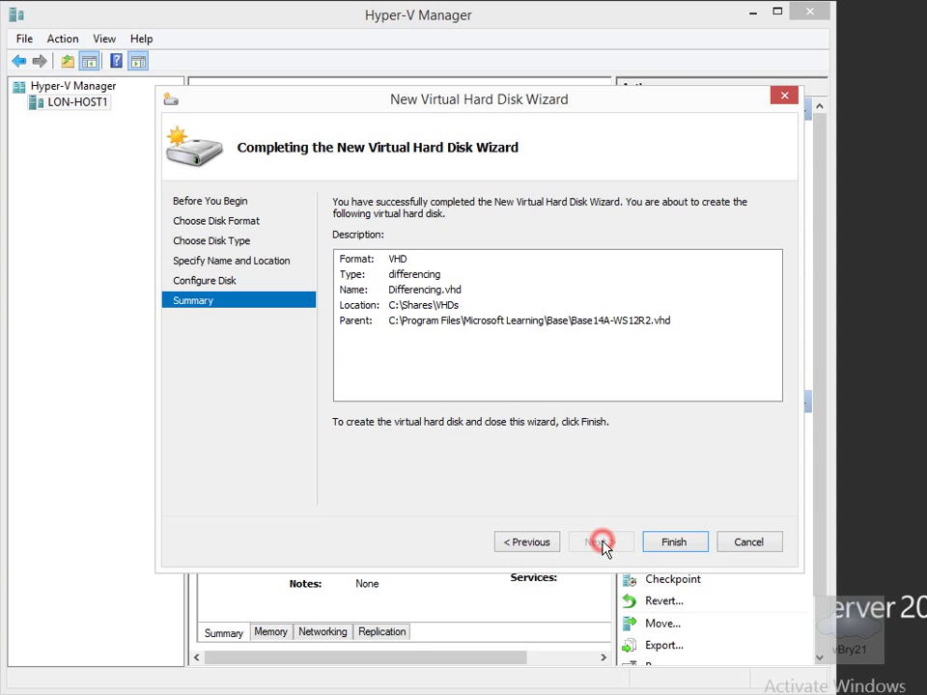
pyautogui.click(674, 541)
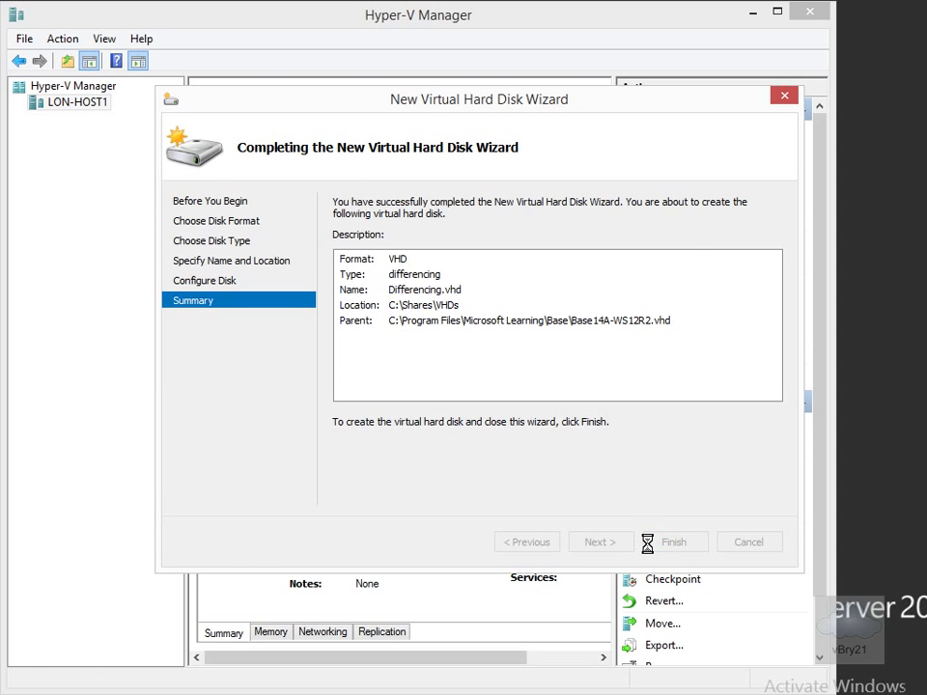
pyautogui.click(672, 541)
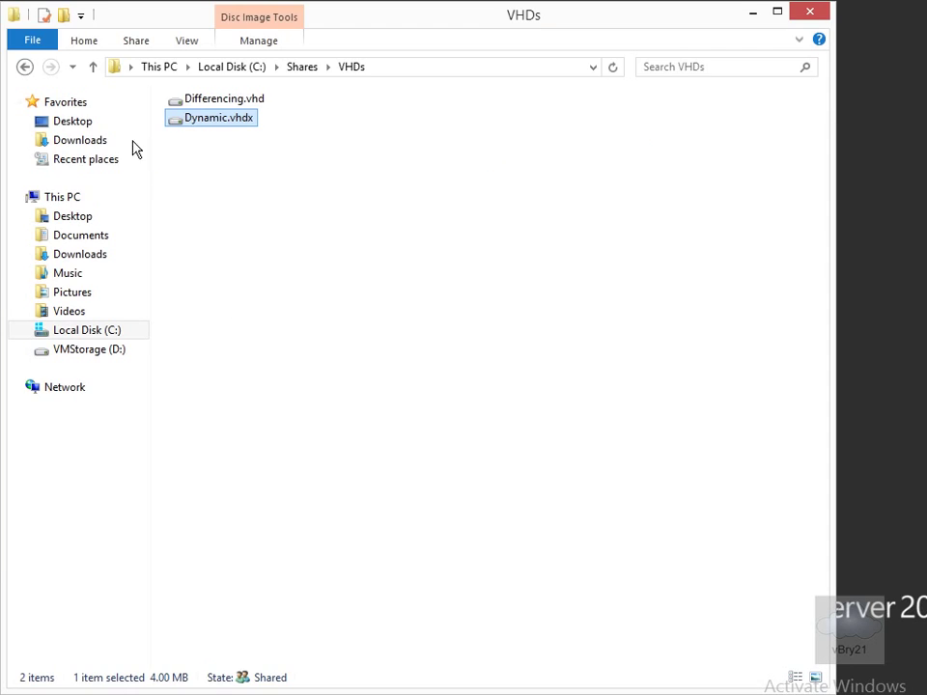
# - View the properties of Differencing.vhd to see its 332 KB size
pyautogui.rightClick(222, 96)
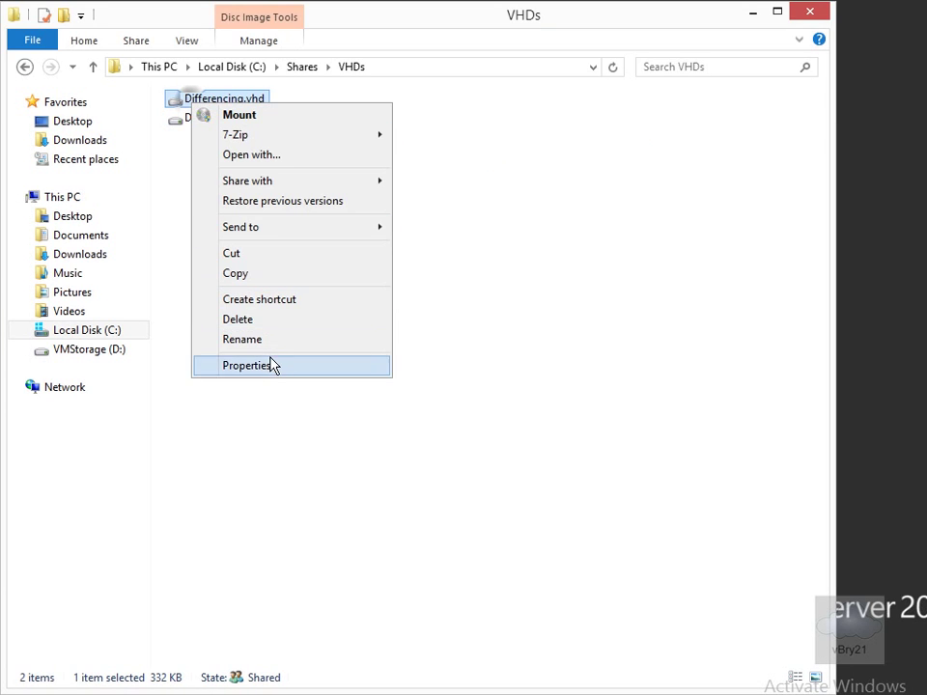
pyautogui.click(247, 365)
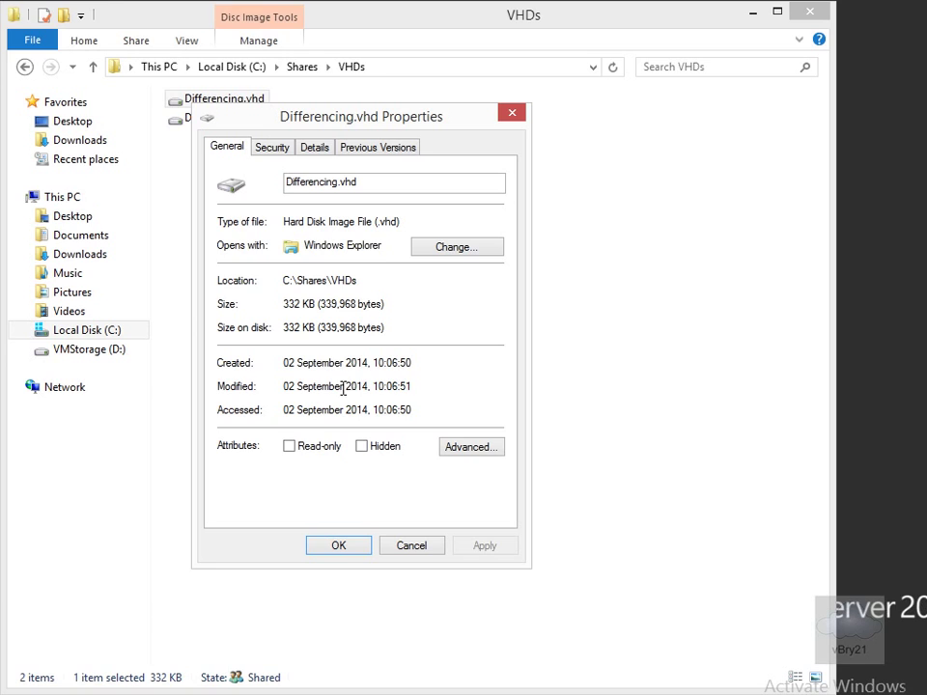
pyautogui.moveTo(298, 315)
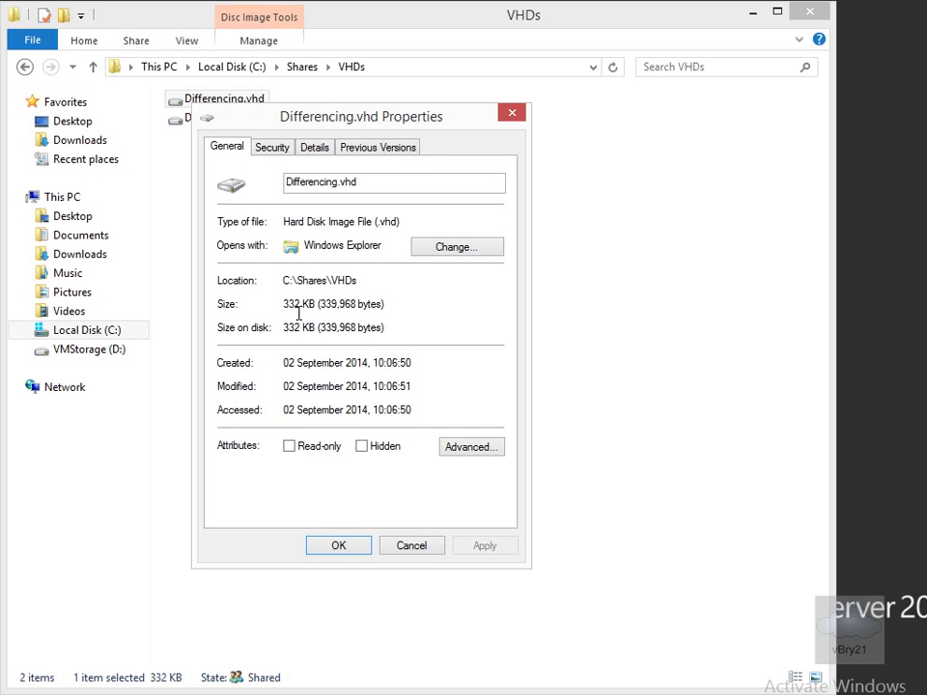
pyautogui.moveTo(407, 562)
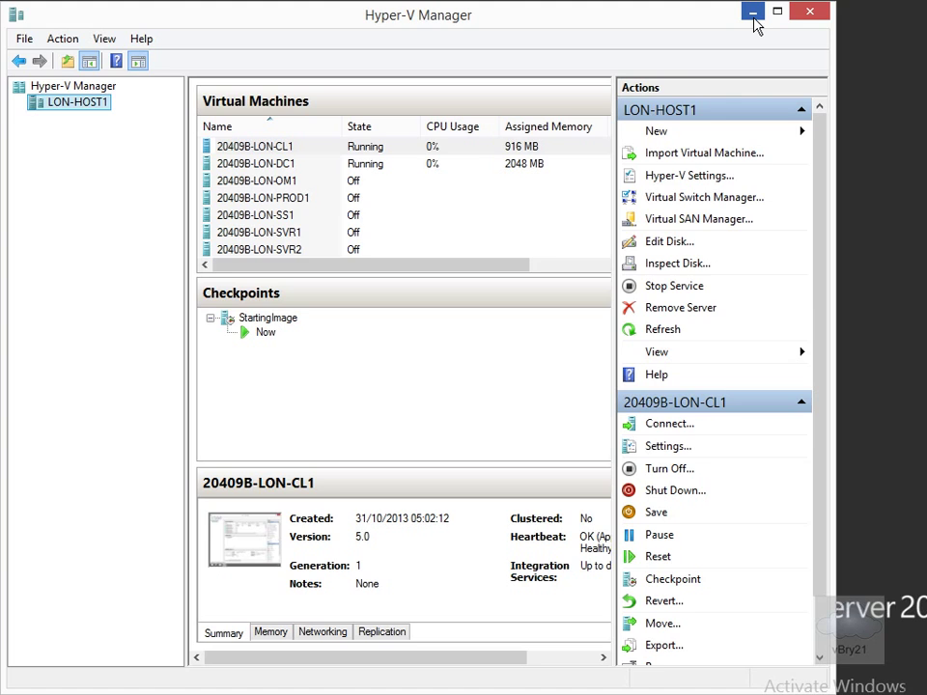
pyautogui.moveTo(810, 41)
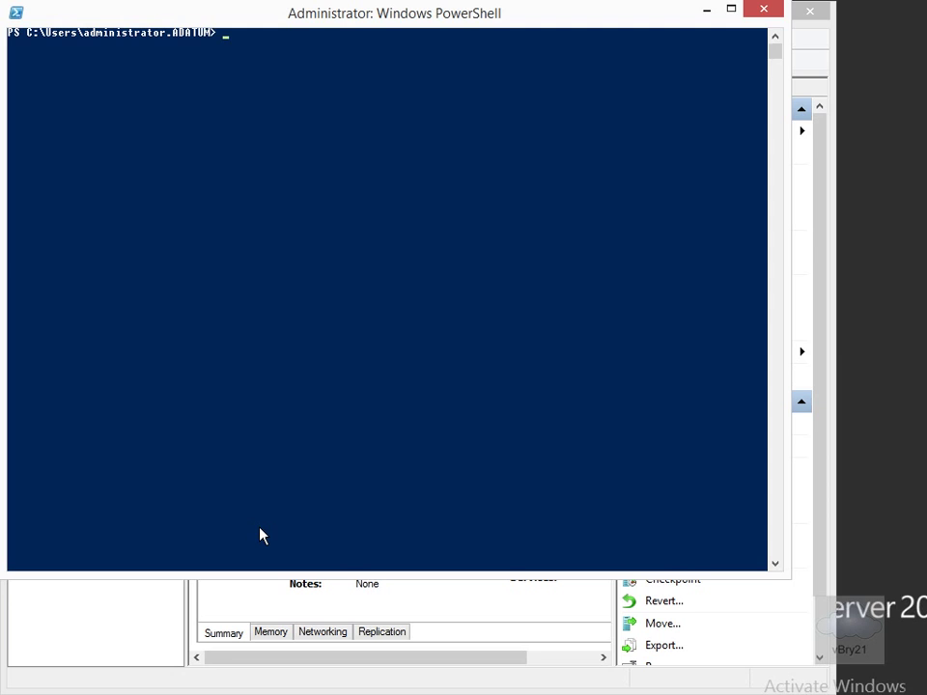
# - Run New-VHD to create a fixed 1 GB Fixed.vhdx in C:\Shares\VHDs
pyautogui.write('New-VHD -Path C:\\Shares\\VHDs\\Fixed.vhdx -SizeBytes 1GB -Fixed')
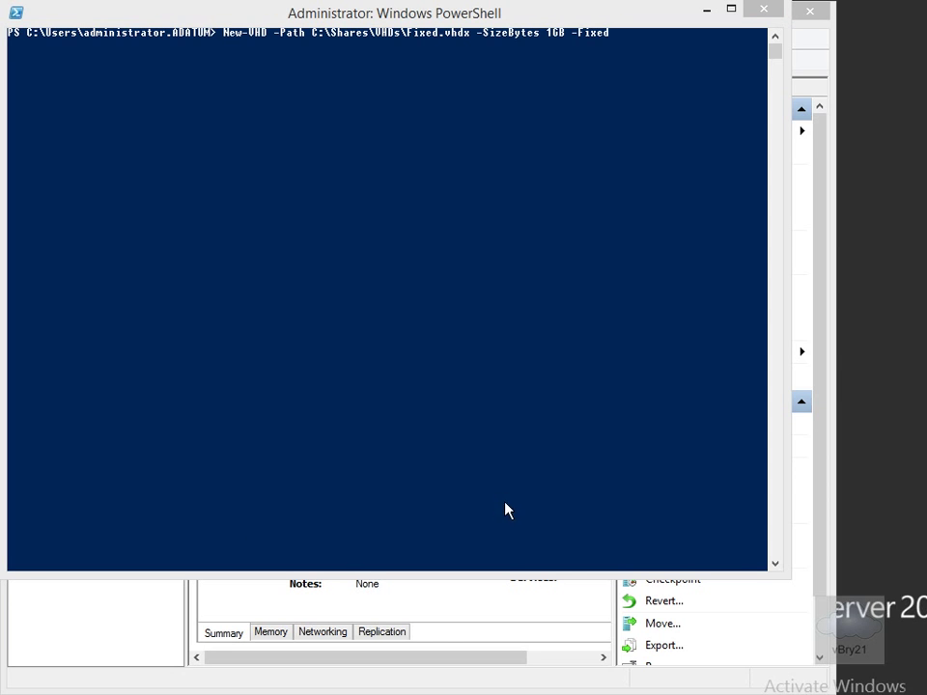
pyautogui.moveTo(247, 50)
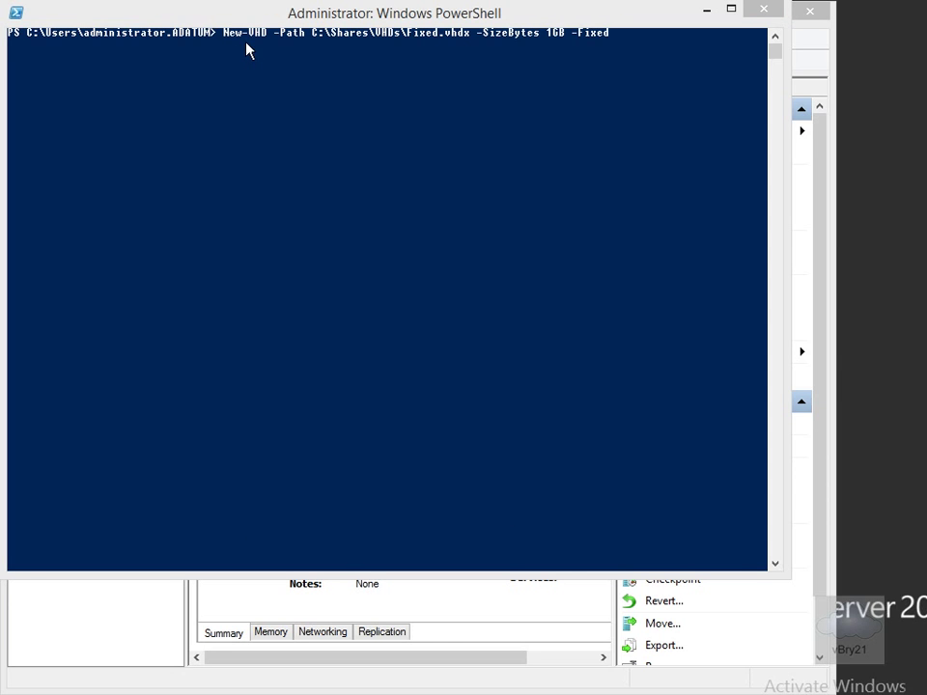
pyautogui.moveTo(365, 54)
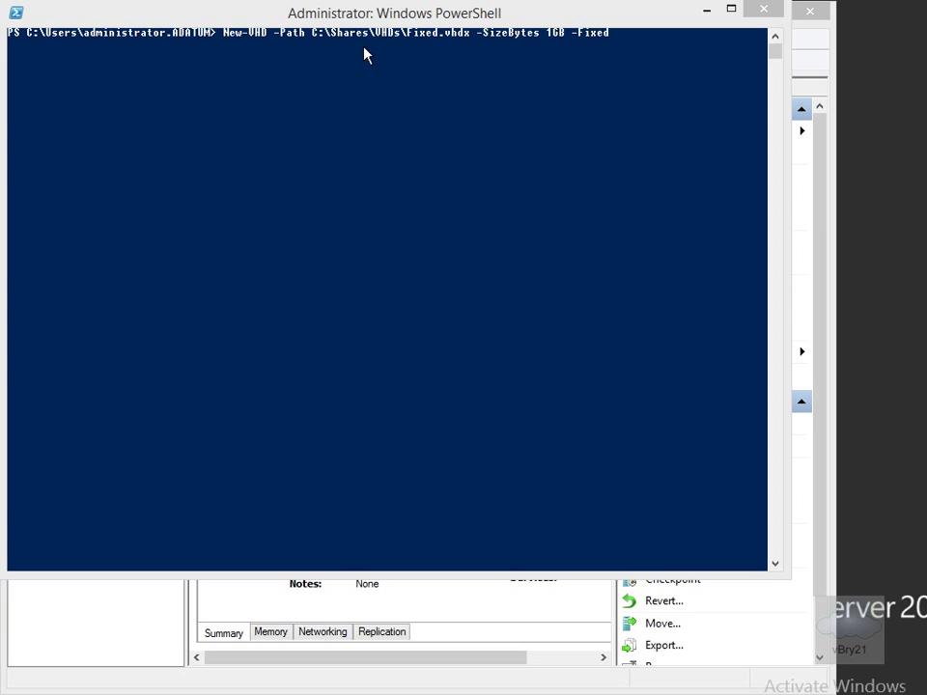
pyautogui.moveTo(437, 46)
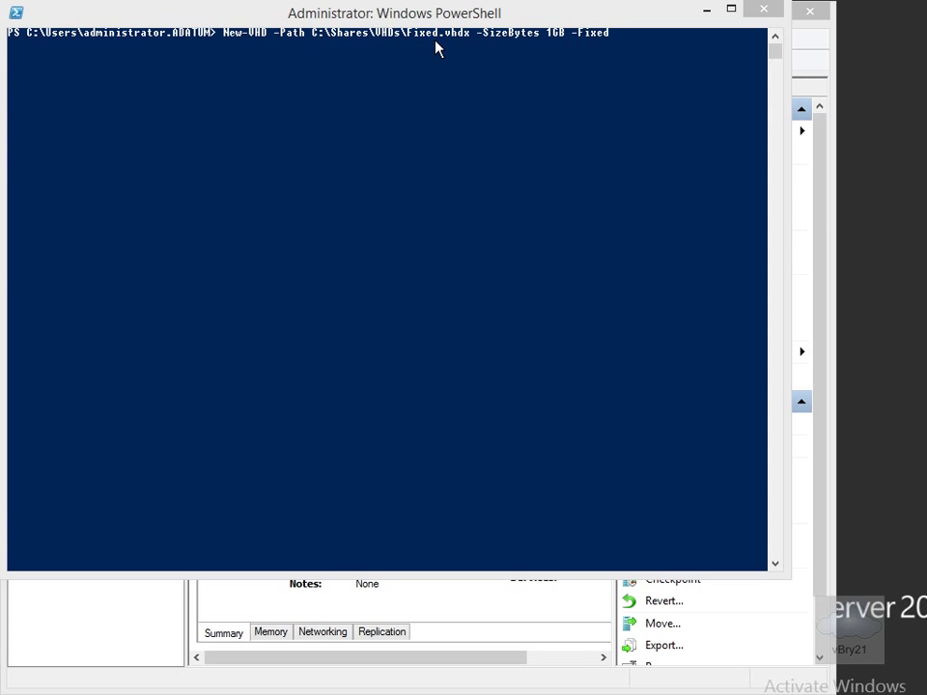
pyautogui.moveTo(512, 52)
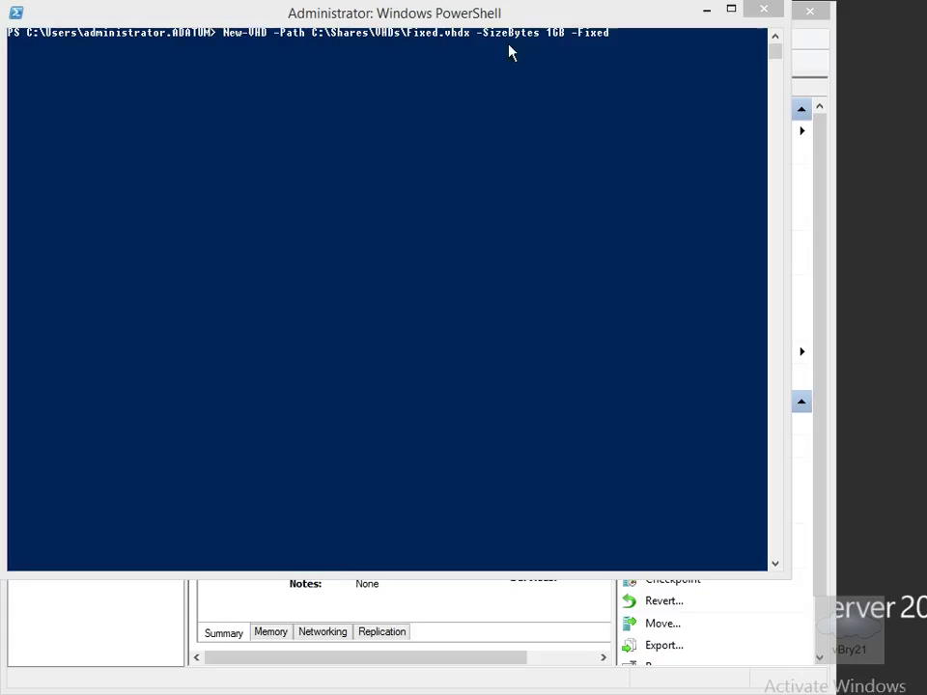
pyautogui.moveTo(591, 50)
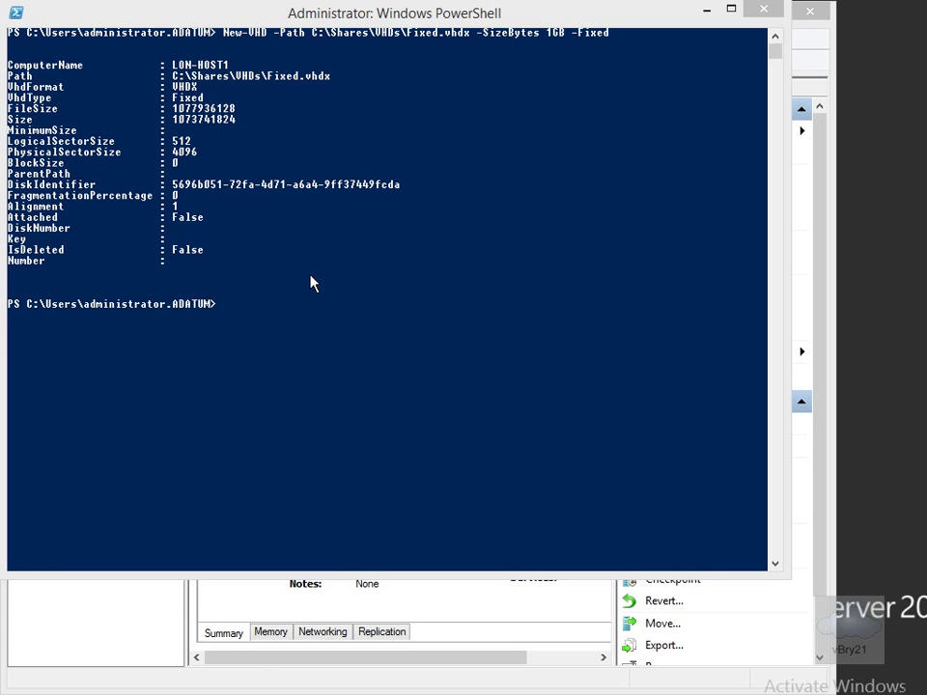
# - View the properties of Fixed.vhdx to see its 1.00 GB size
pyautogui.rightClick(203, 135)
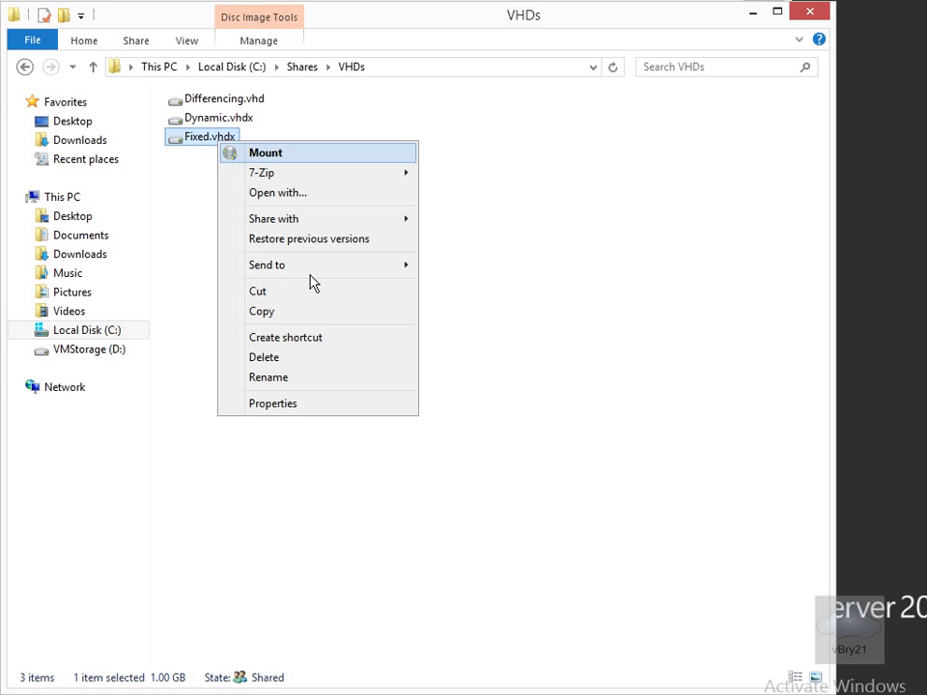
pyautogui.click(272, 404)
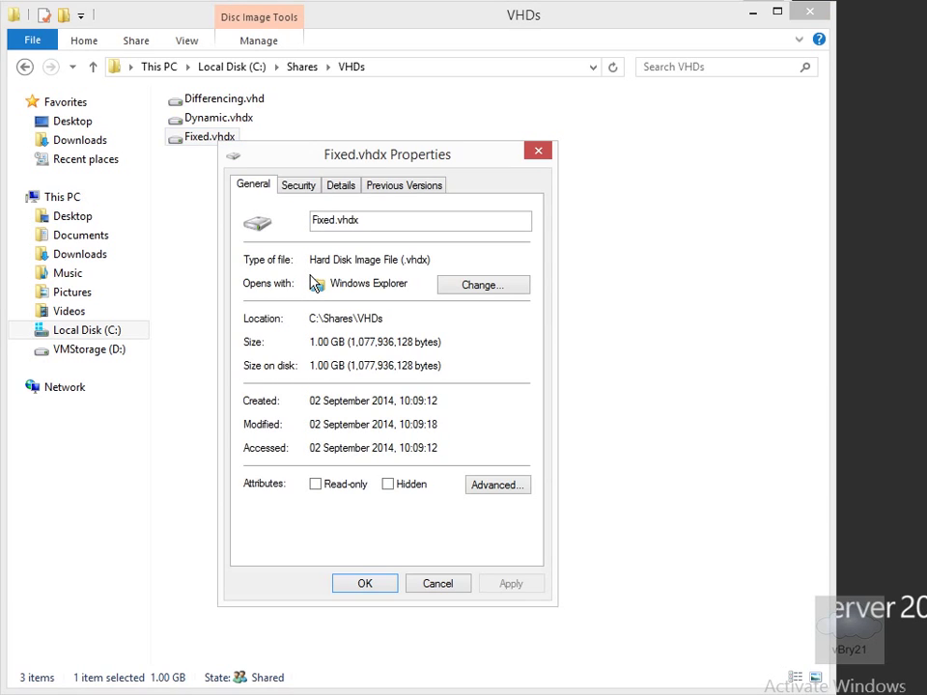